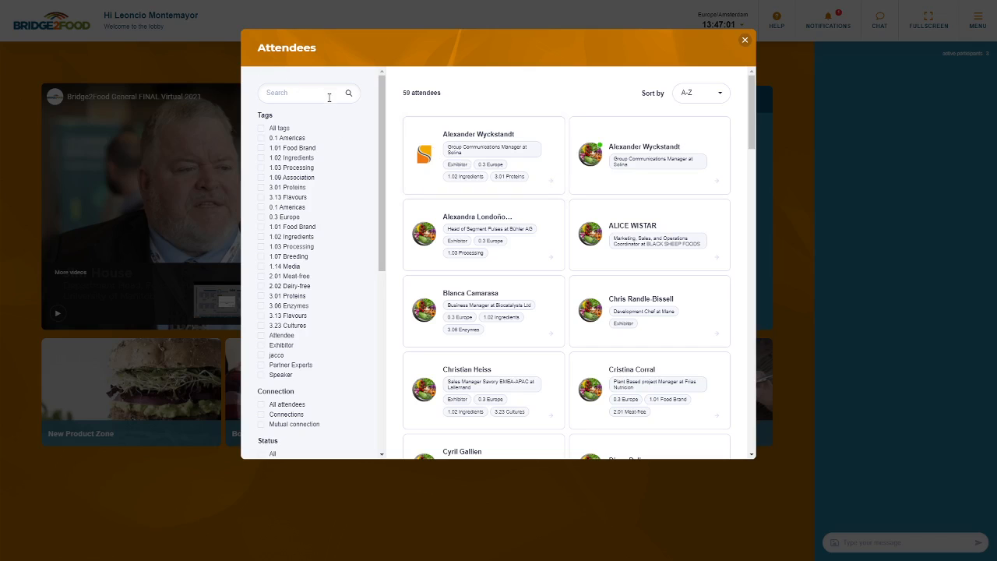
Filter the attendee list by Status Online, narrowing 59 attendees to 3
scroll("down", 3)
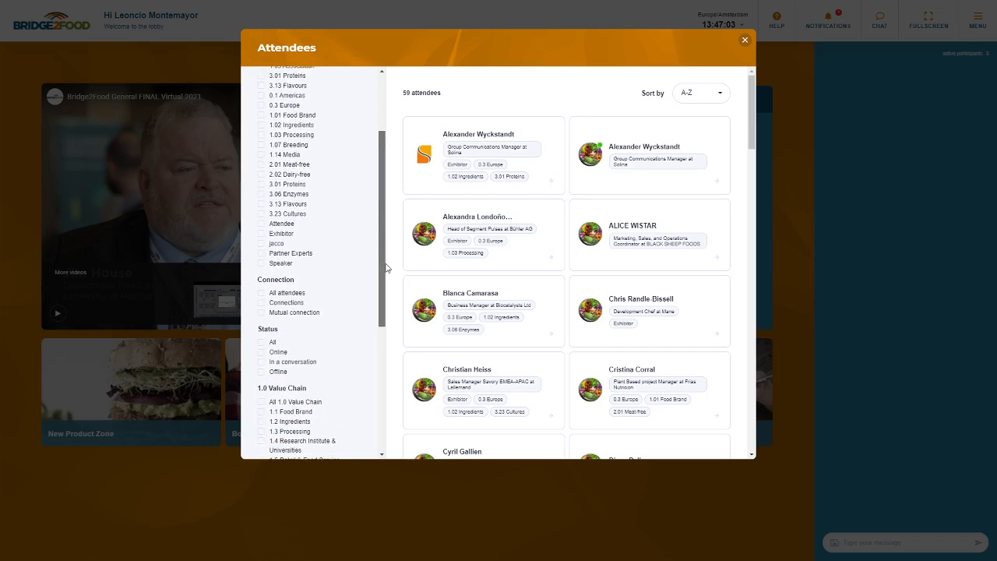
left_click(262, 347)
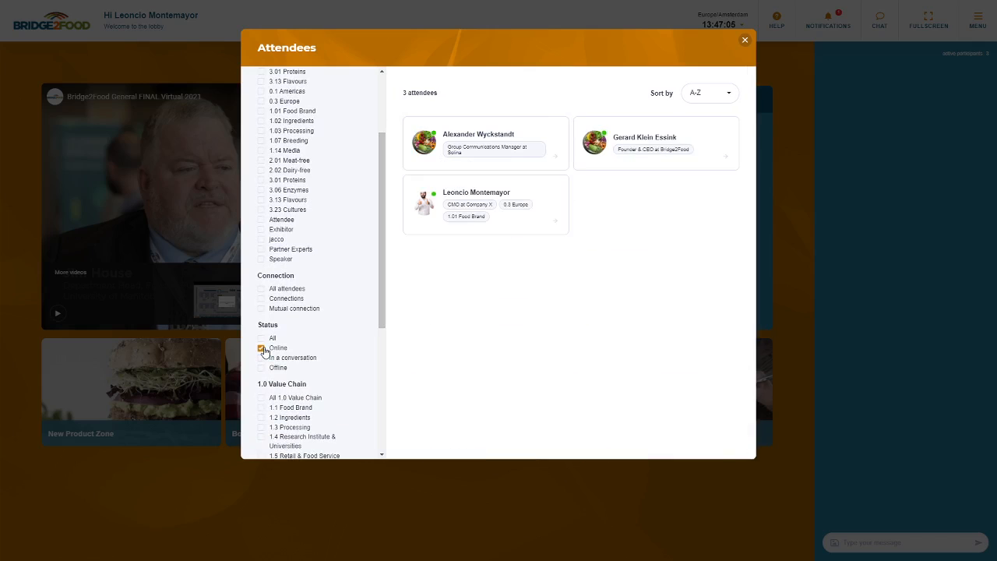
mouse_move(660, 142)
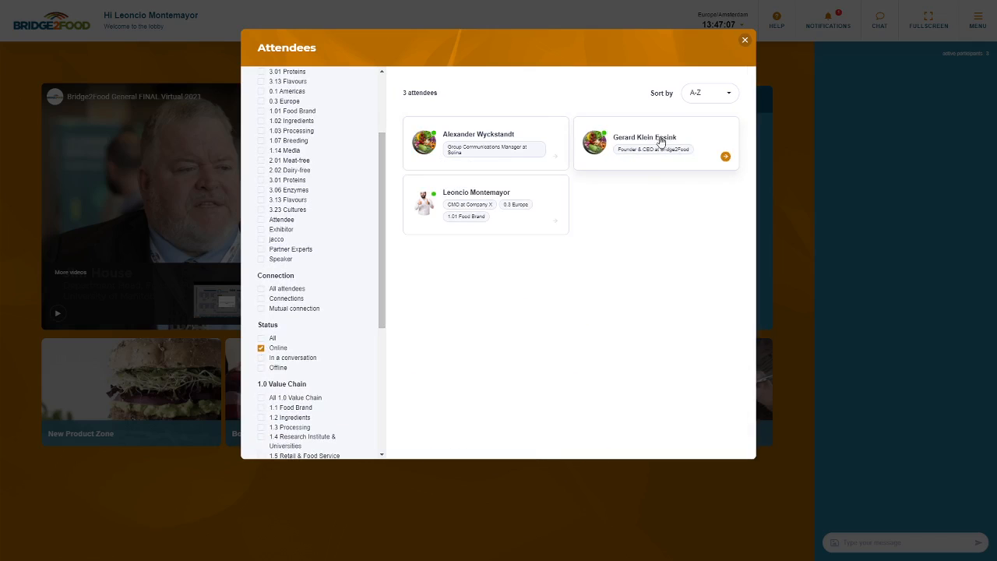
Request a videochat from Founder & CEO Gerard Klein Essink via his profile card
left_click(656, 142)
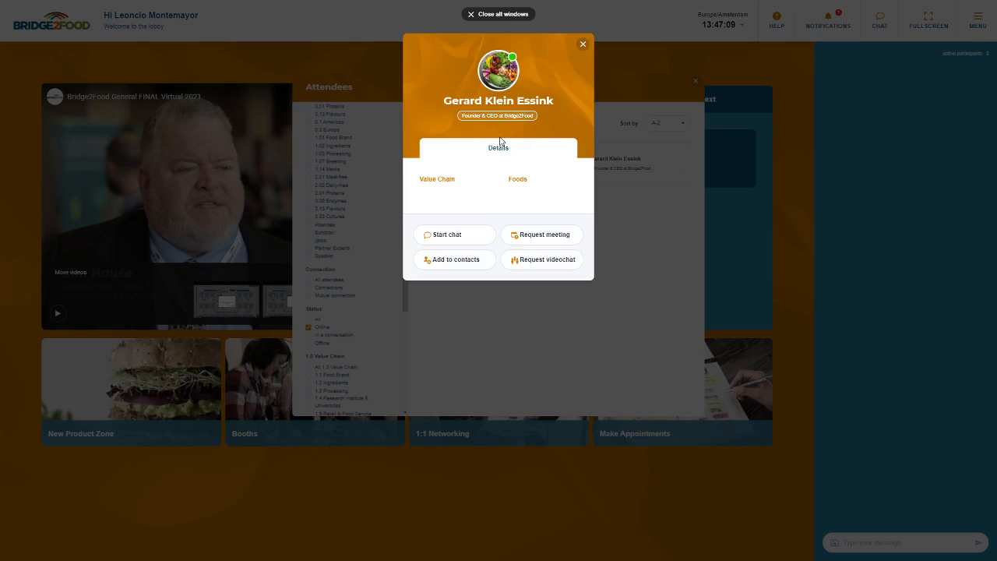
mouse_move(487, 190)
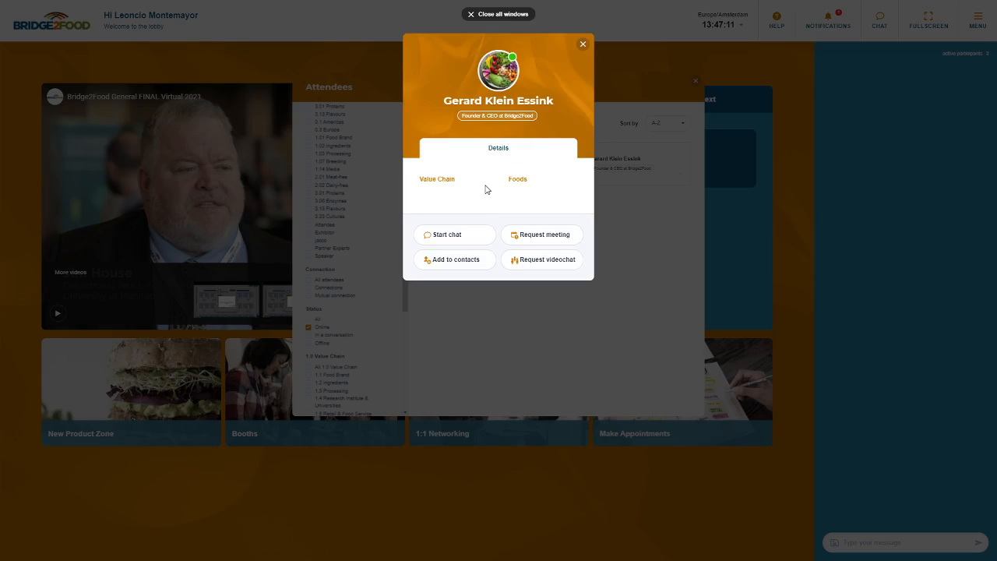
mouse_move(547, 259)
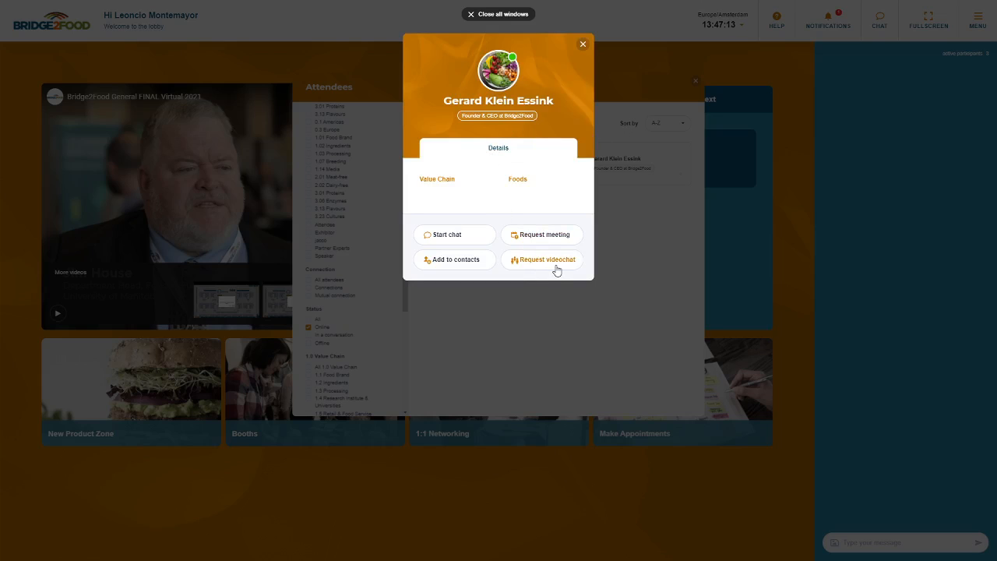
mouse_move(553, 267)
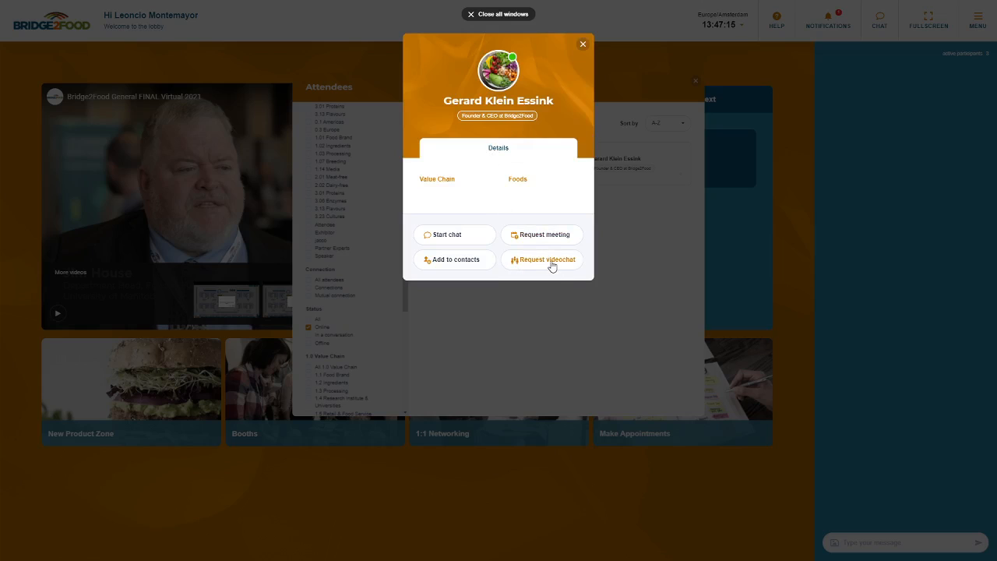
left_click(542, 260)
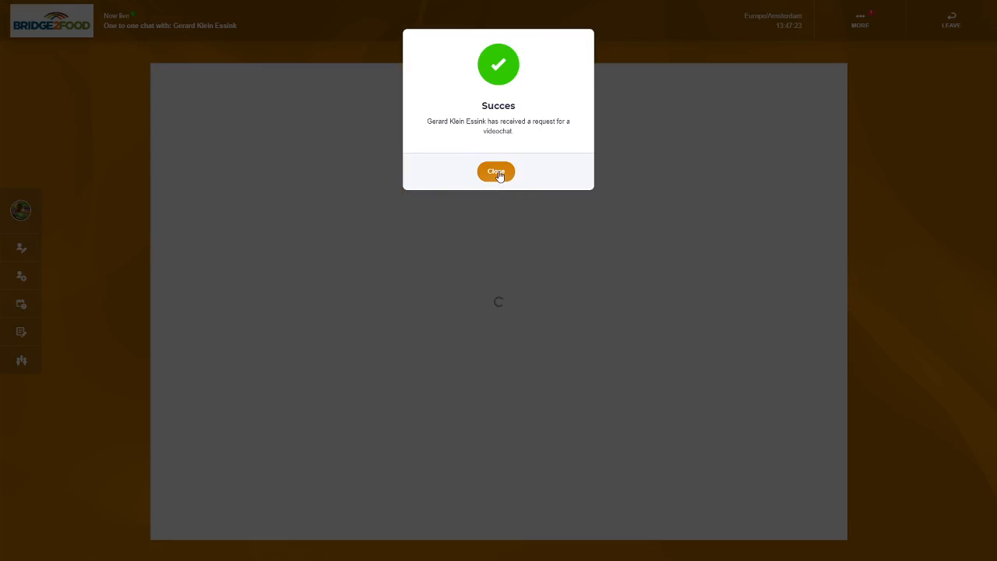
Close the Succes dialog and leave the one-to-one videochat room for the lobby
left_click(496, 171)
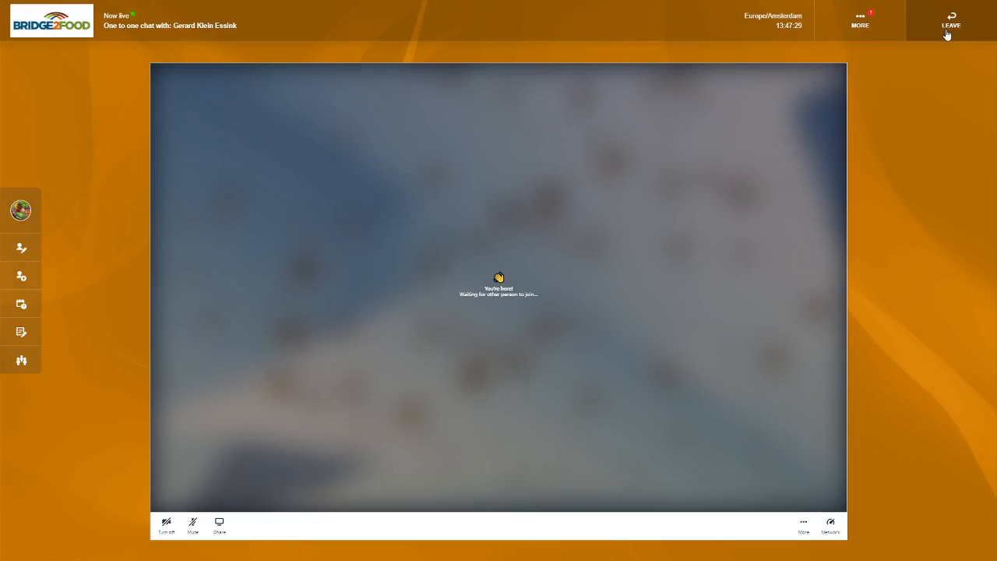
left_click(951, 20)
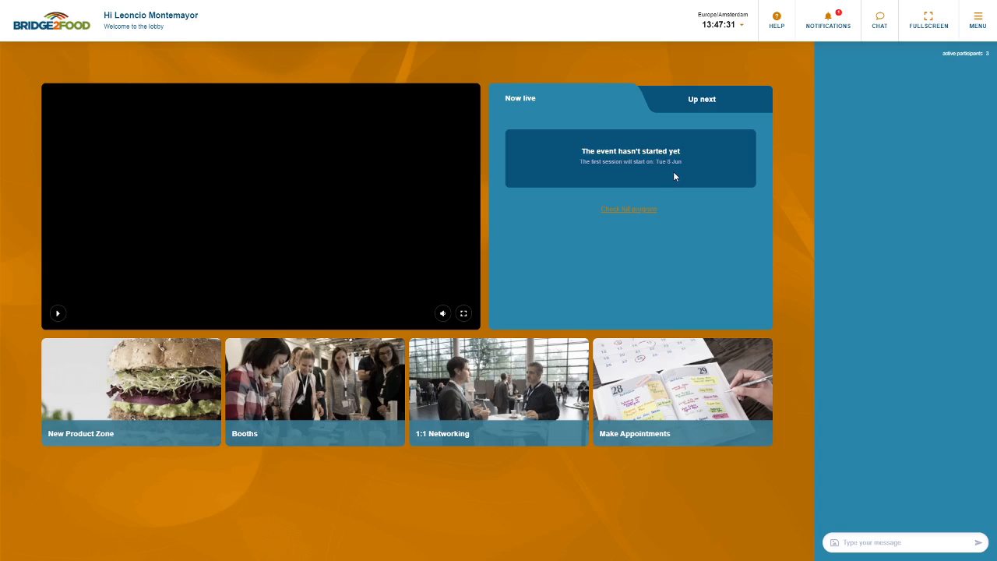
left_click(58, 312)
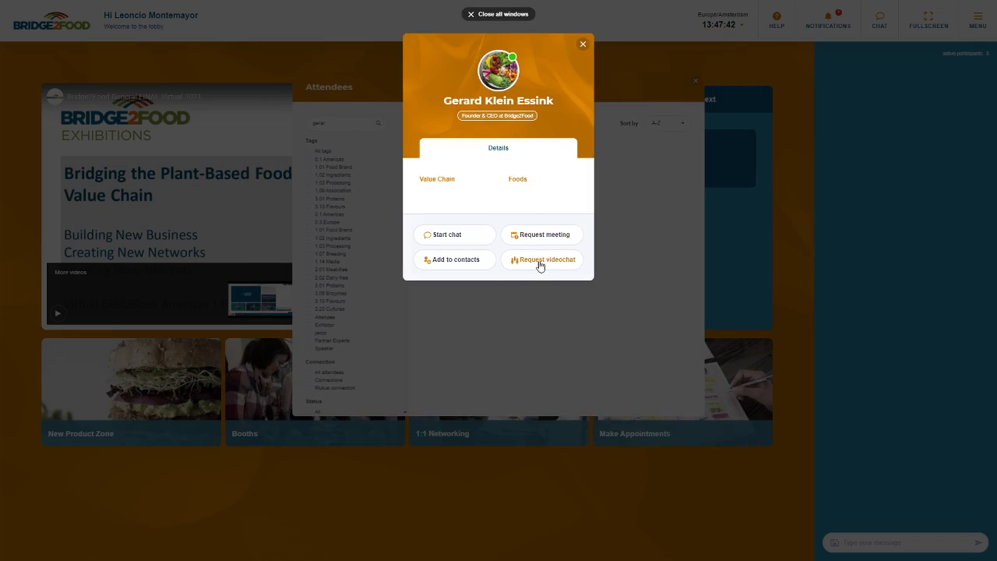
left_click(446, 234)
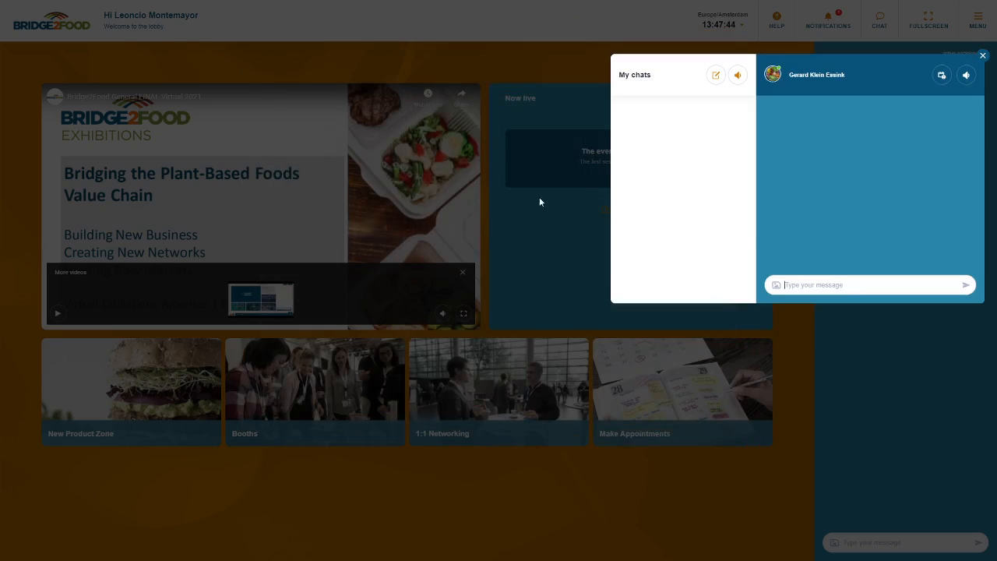
type("Hey")
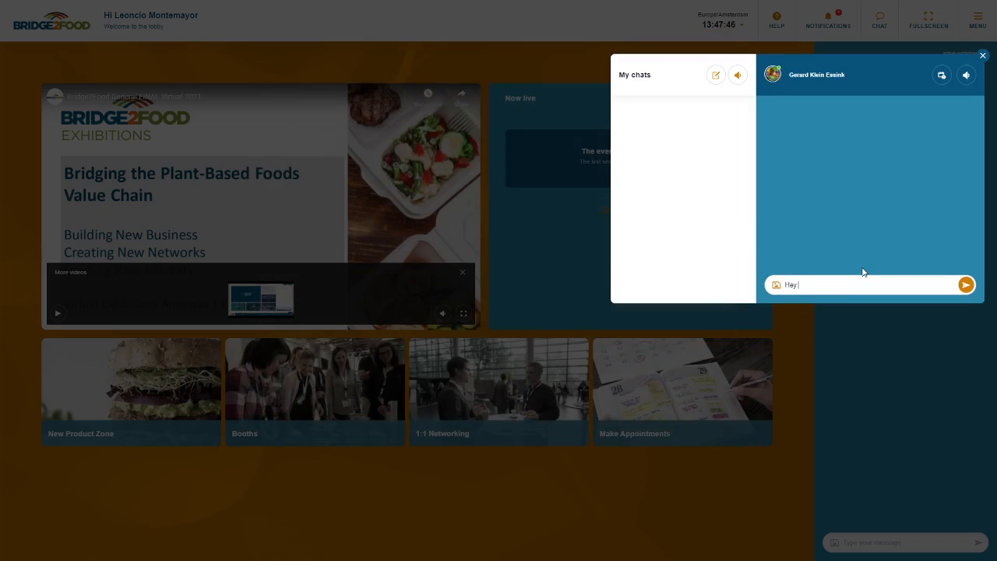
left_click(966, 284)
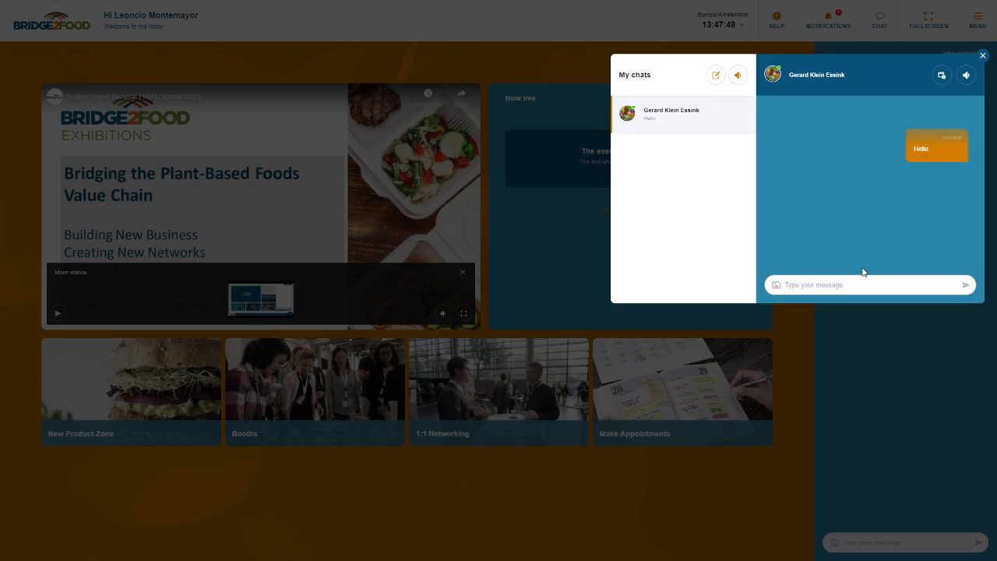
mouse_move(863, 215)
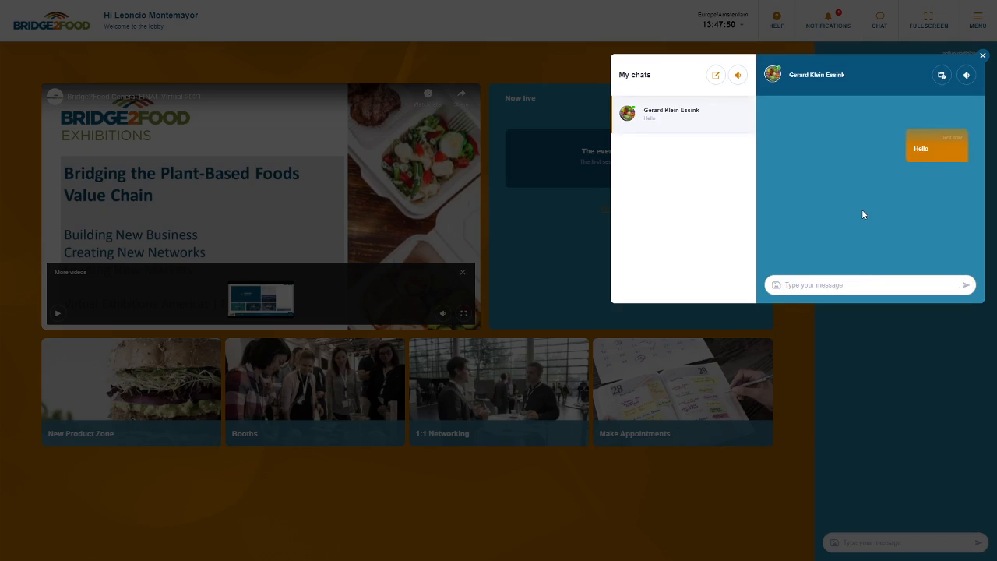
left_click(982, 56)
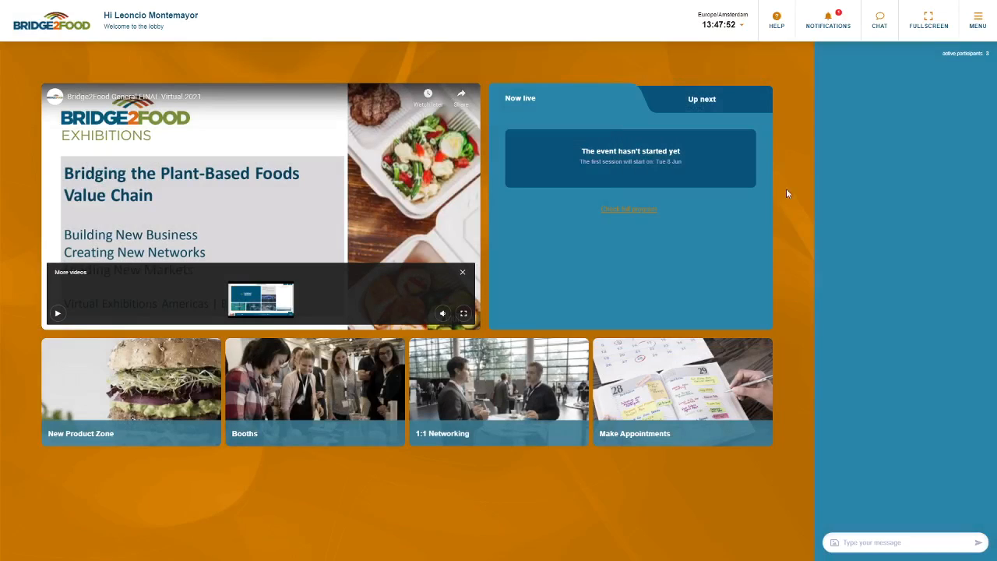